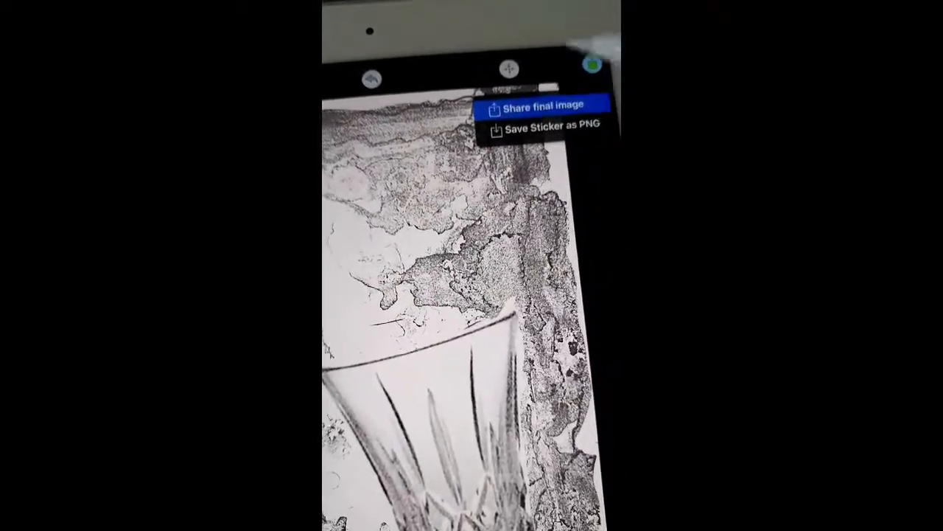
# Share the finished pencil-sketch image of the glass via the iOS share sheet
pyautogui.click(540, 103)
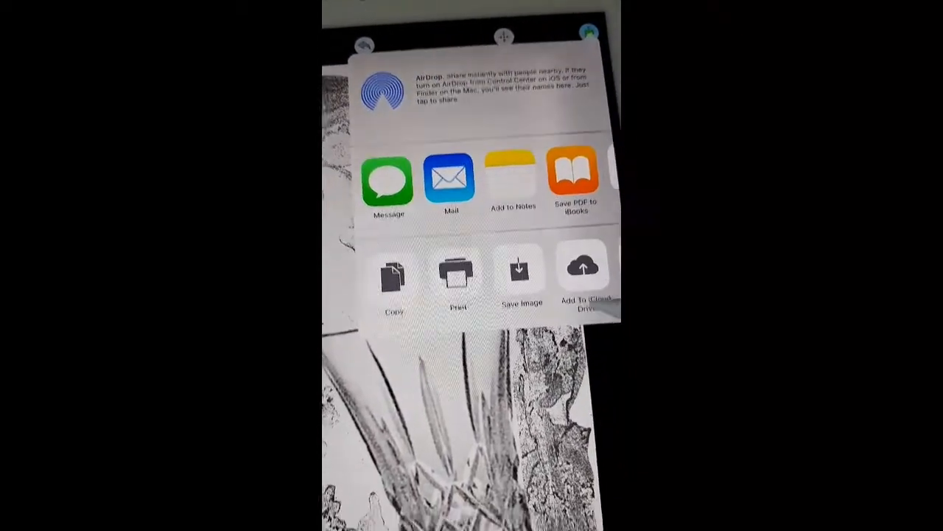